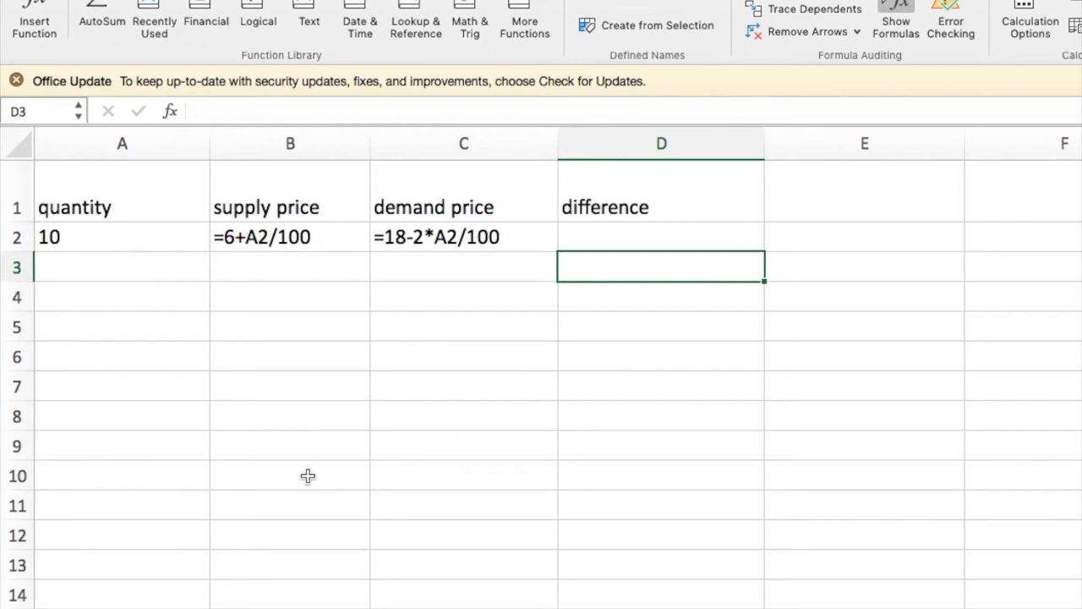
mouse_move(111, 243)
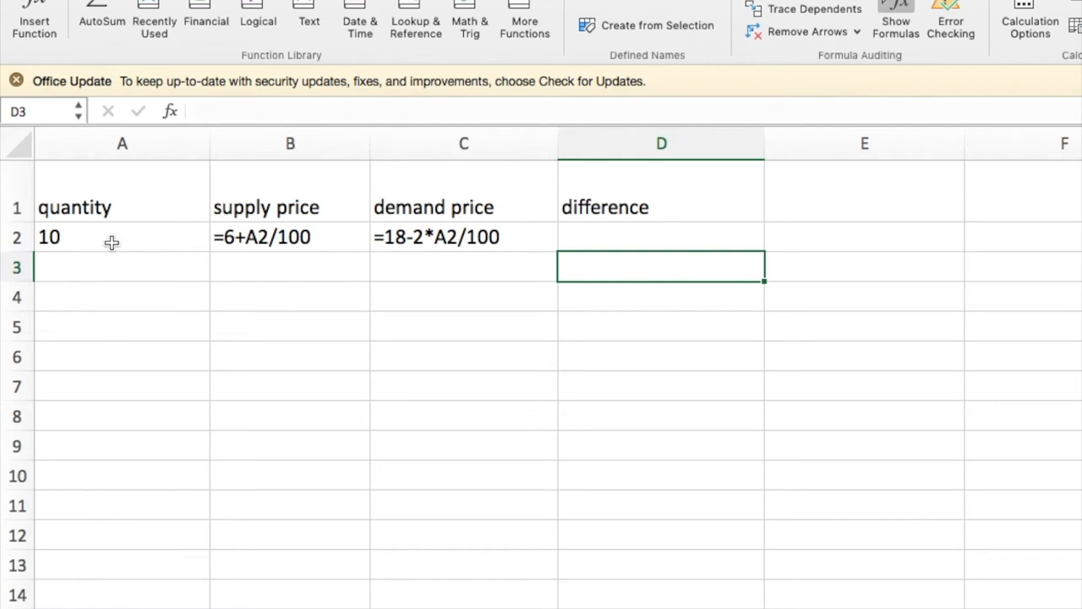
mouse_move(333, 232)
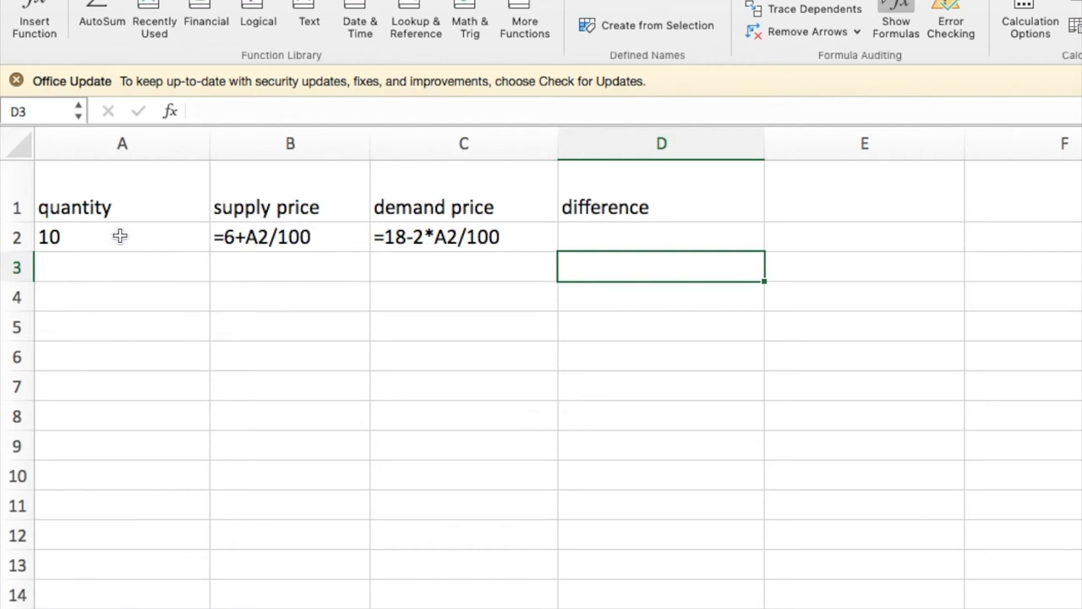
Step: Enter =B2-C2 in D2, showing a -$11.70 price difference
left_click(660, 237)
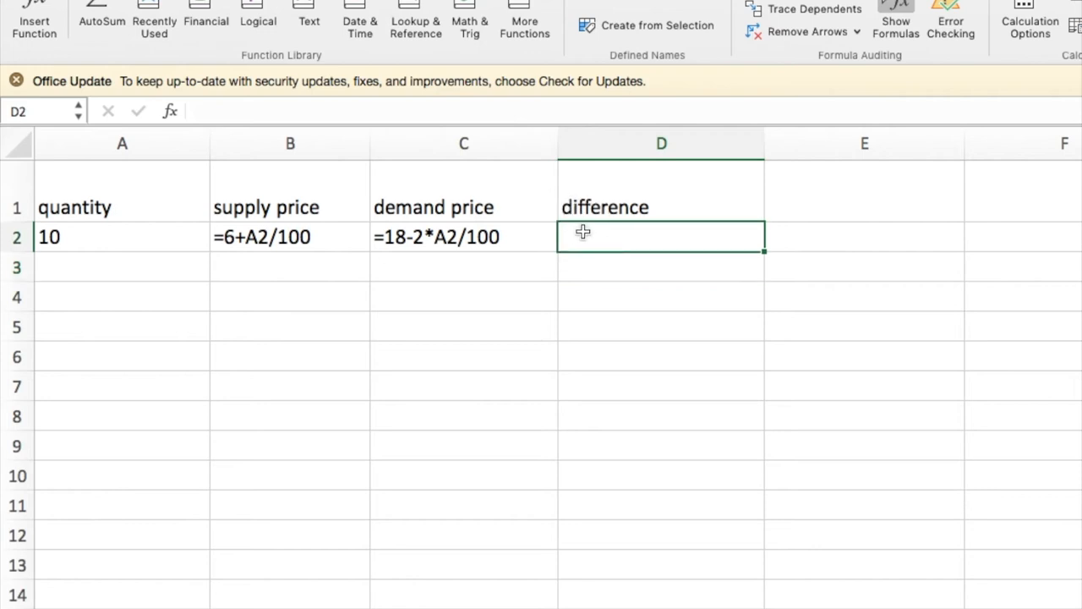
type("=")
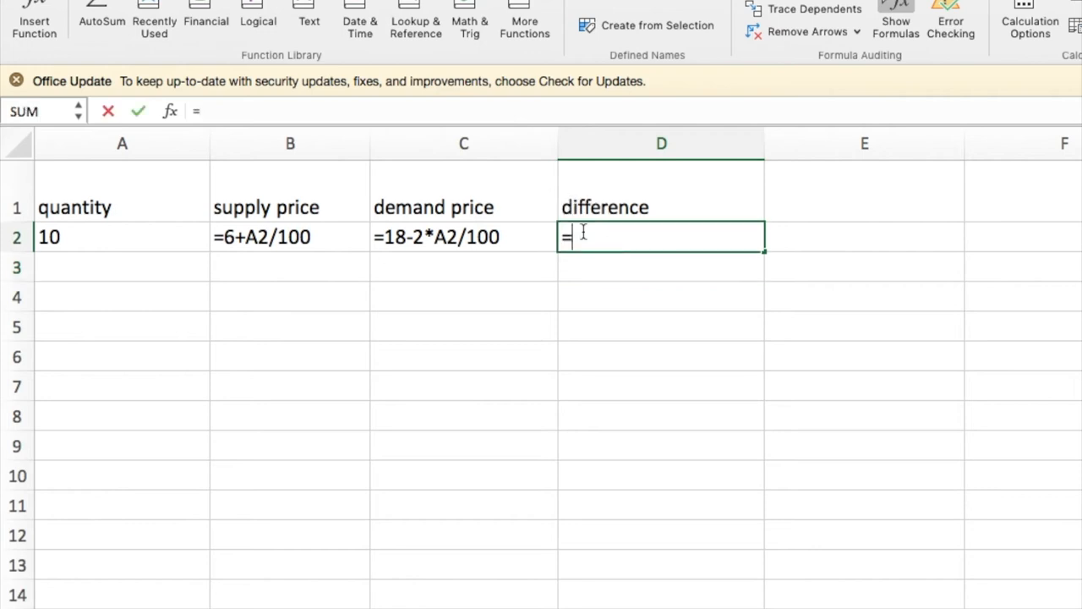
left_click(290, 237)
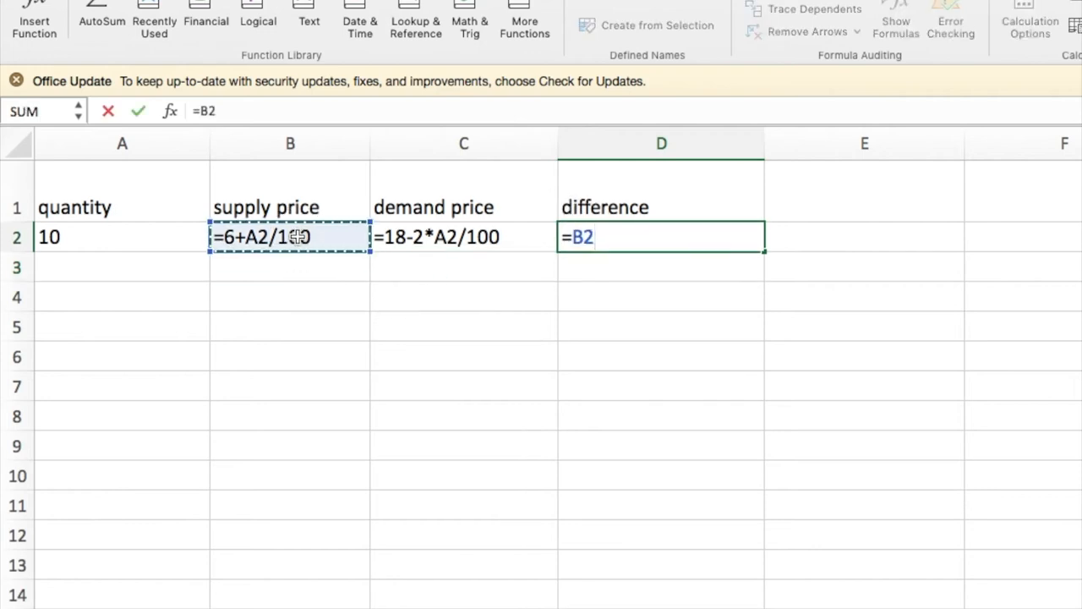
left_click(463, 236)
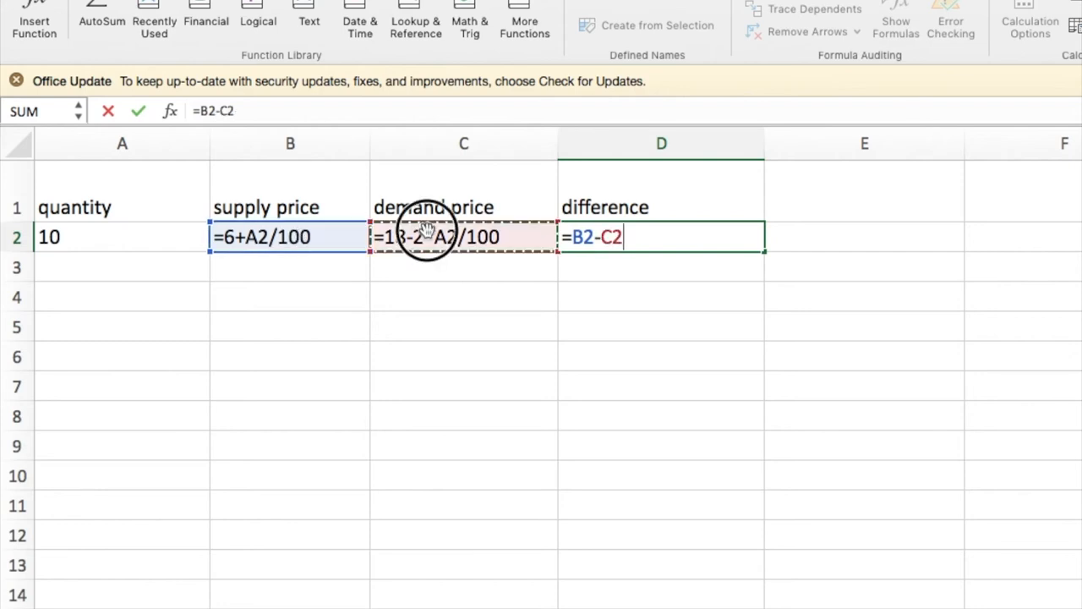
key("Return")
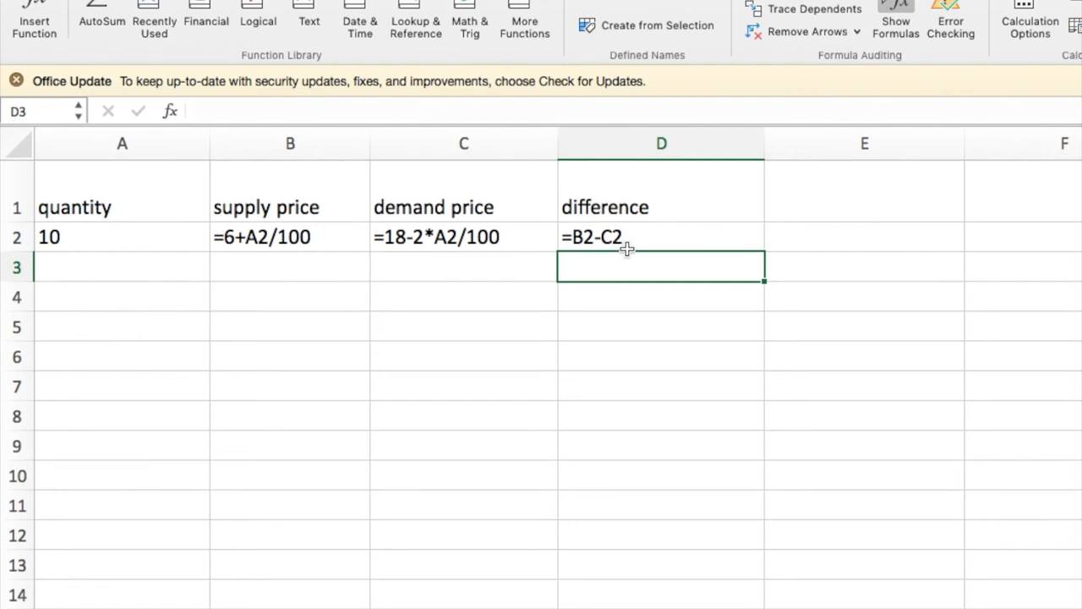
mouse_move(285, 256)
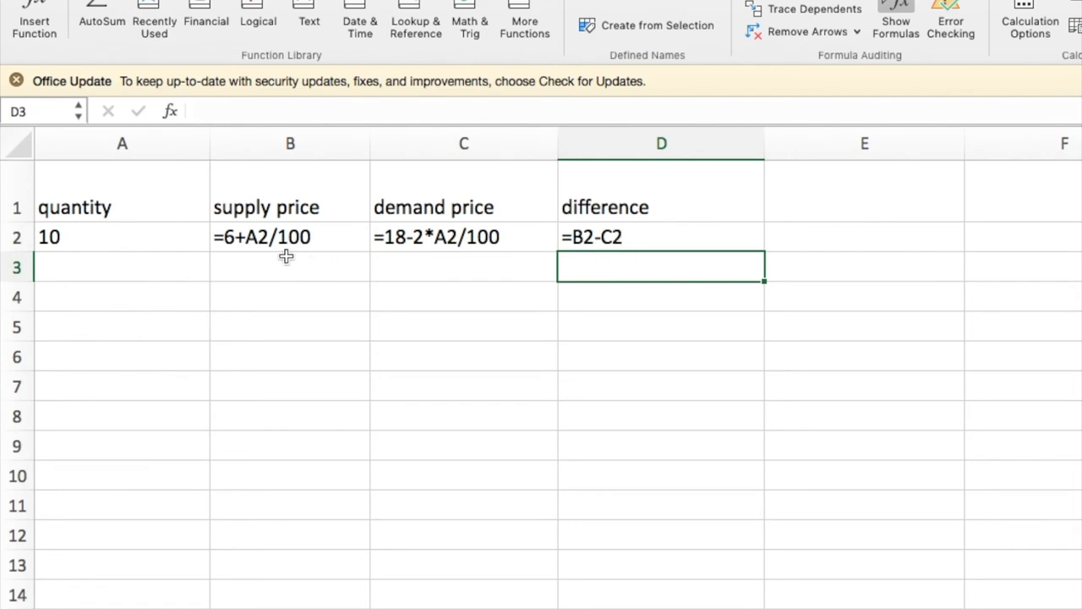
mouse_move(116, 241)
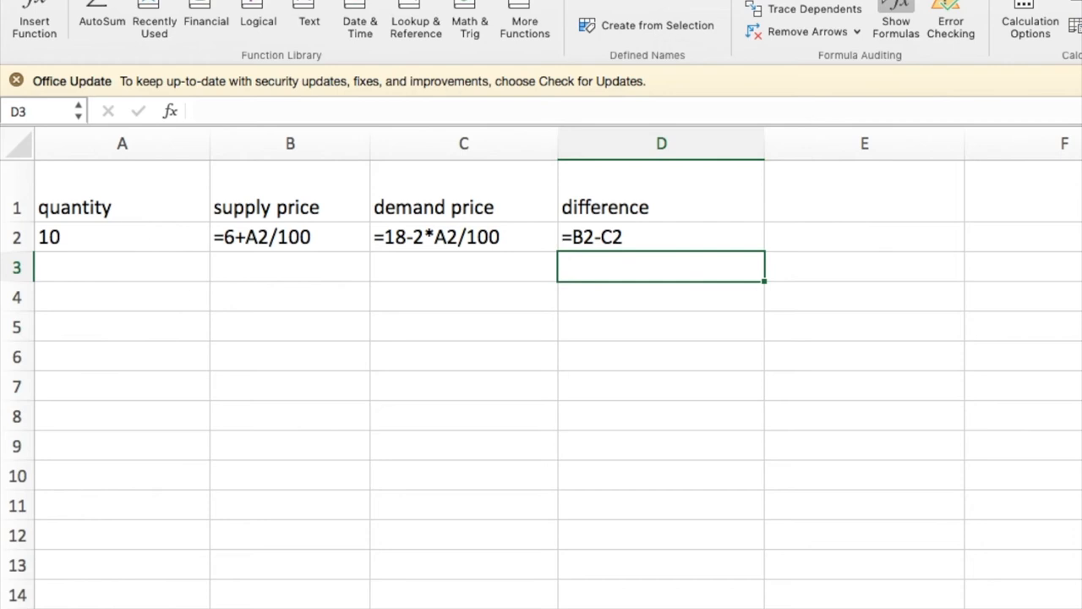
left_click(896, 26)
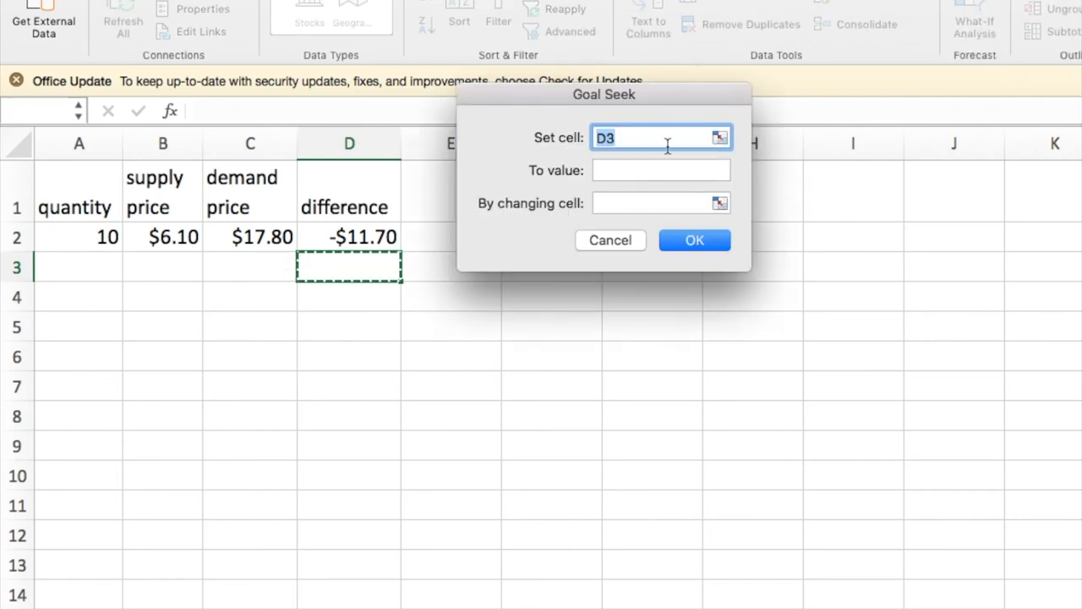
Step: Fill Goal Seek with Set cell D2, To value 0, By changing cell A2
type("D2")
left_click(661, 170)
type("0")
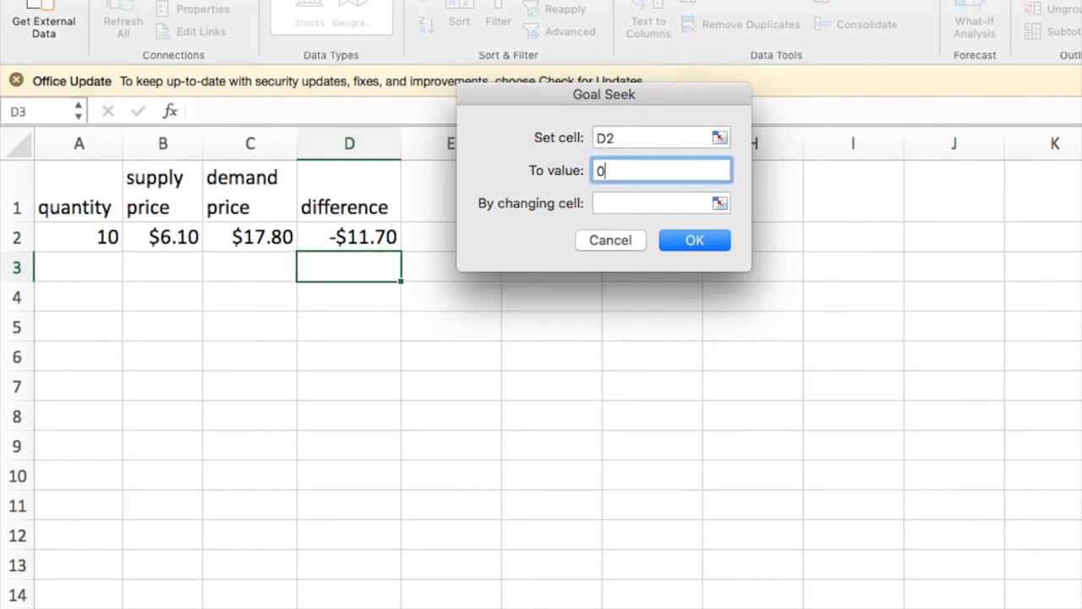
left_click(659, 202)
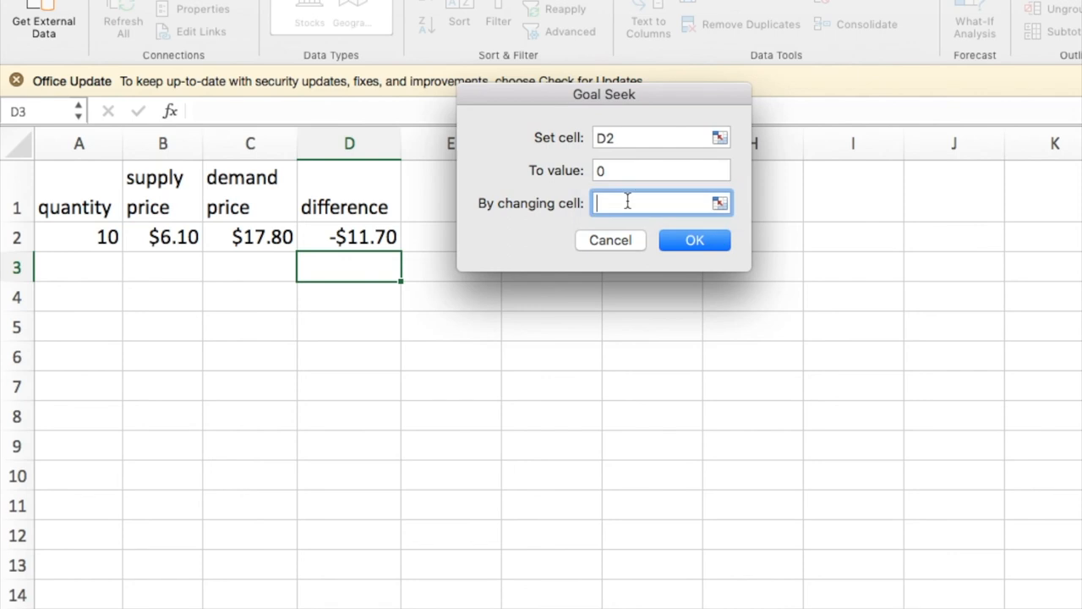
type("a2")
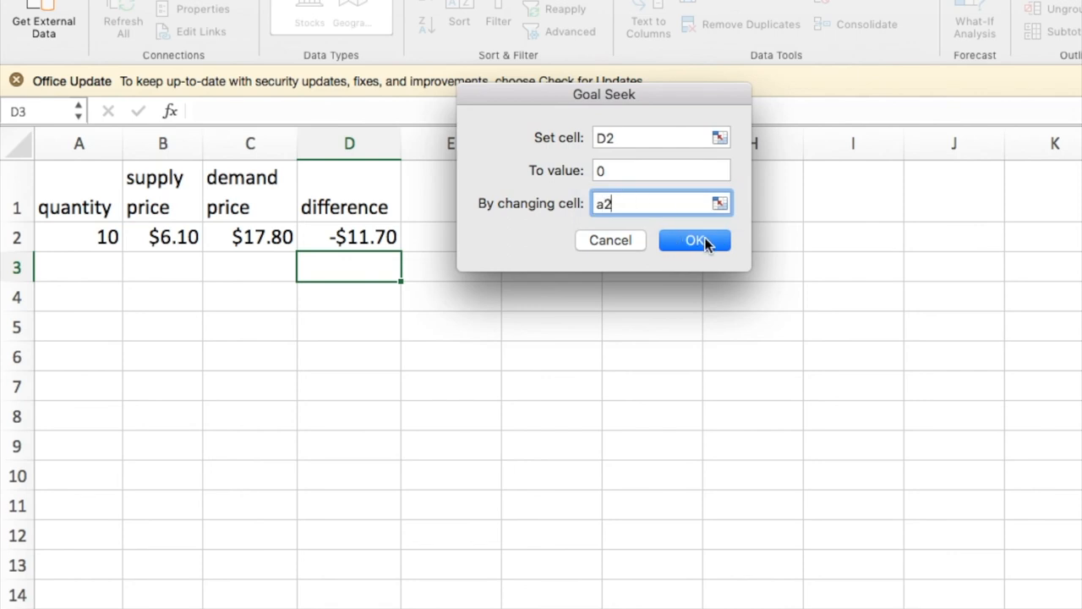
Step: Confirm Goal Seek, giving quantity 400, both prices $10.00 and difference $0.00
left_click(695, 240)
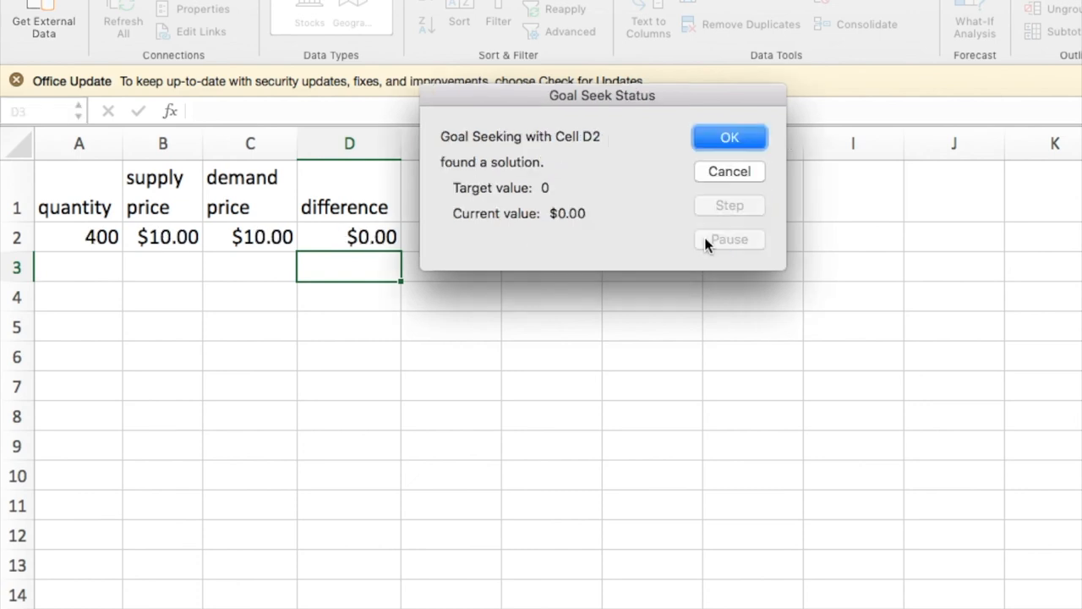
mouse_move(78, 237)
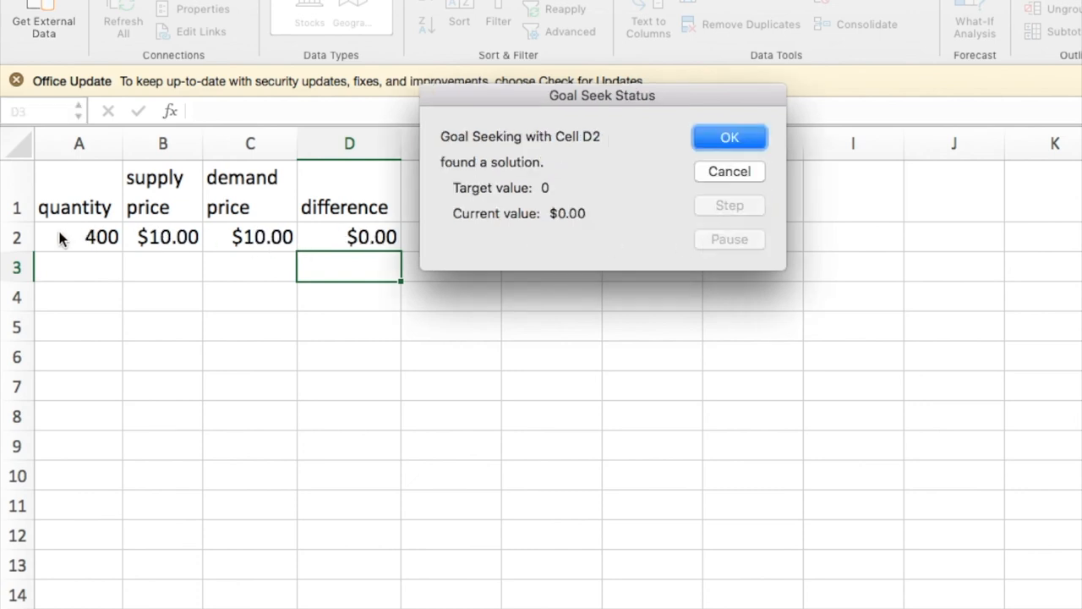
mouse_move(201, 235)
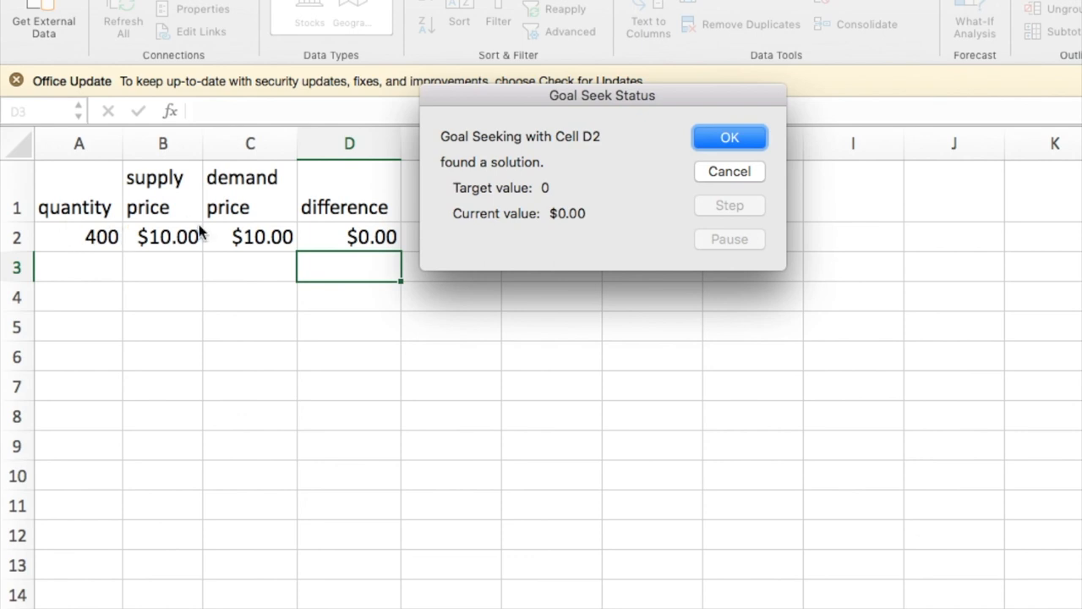
mouse_move(183, 242)
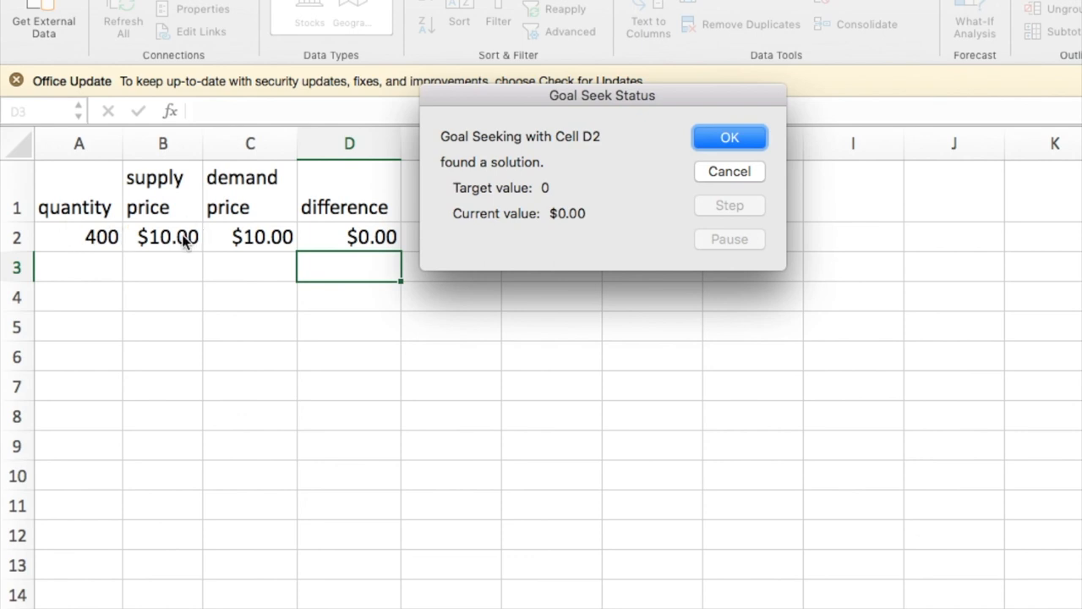
mouse_move(569, 179)
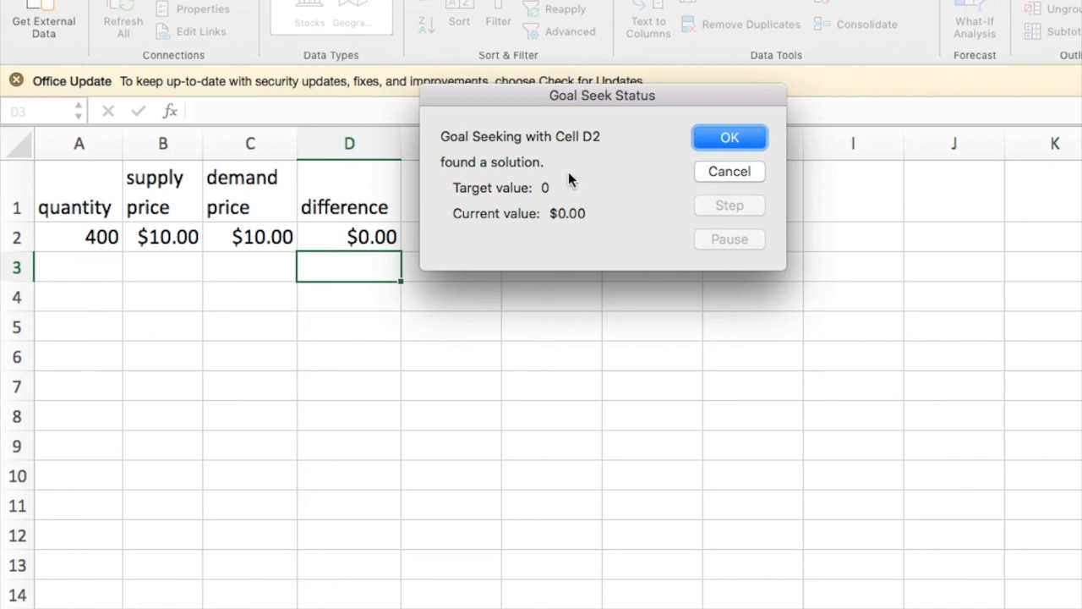